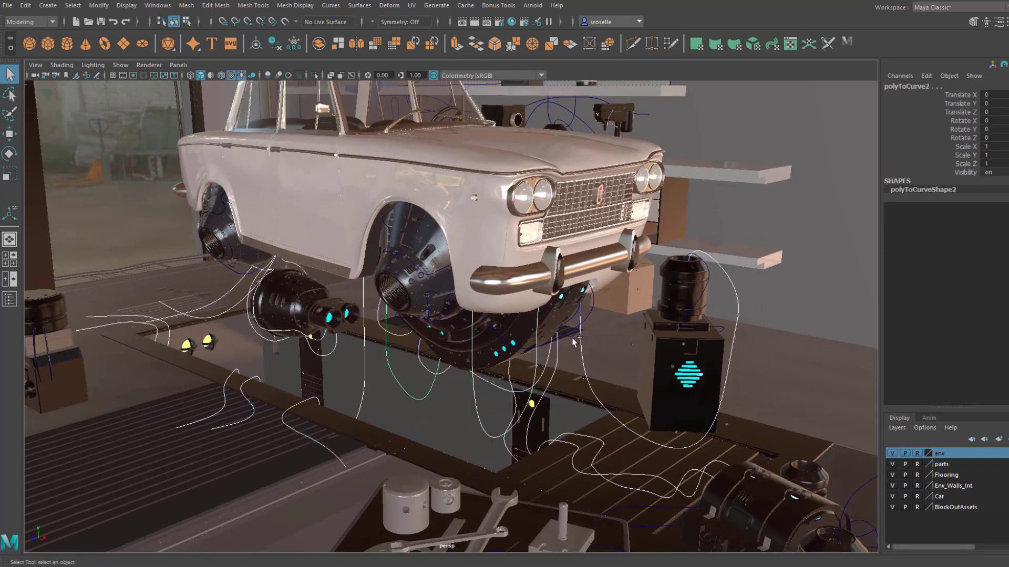
Step: Sweep the selected wheel-hub curves into white tube cables with Create > Sweep Mesh
click(47, 5)
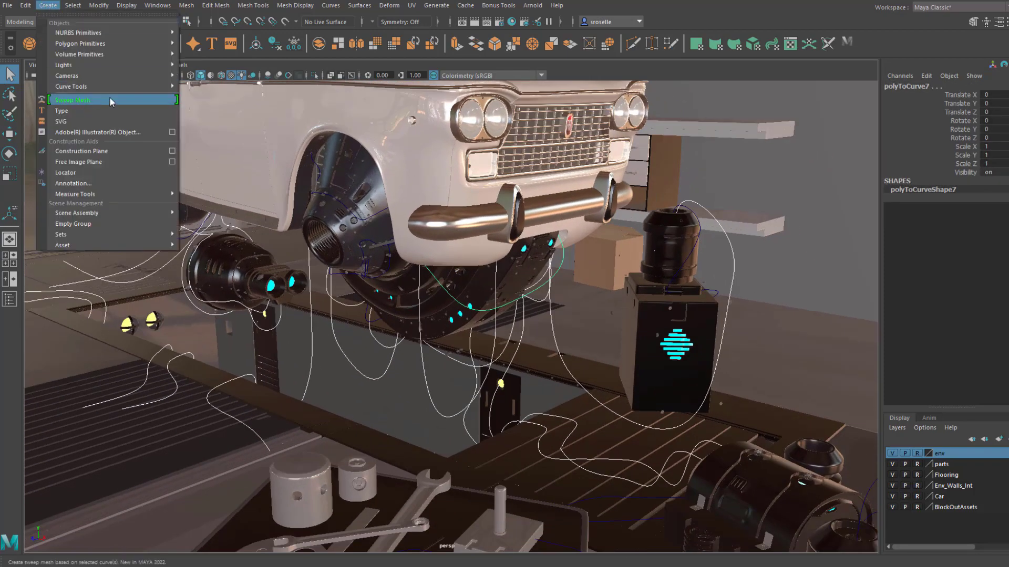
click(73, 100)
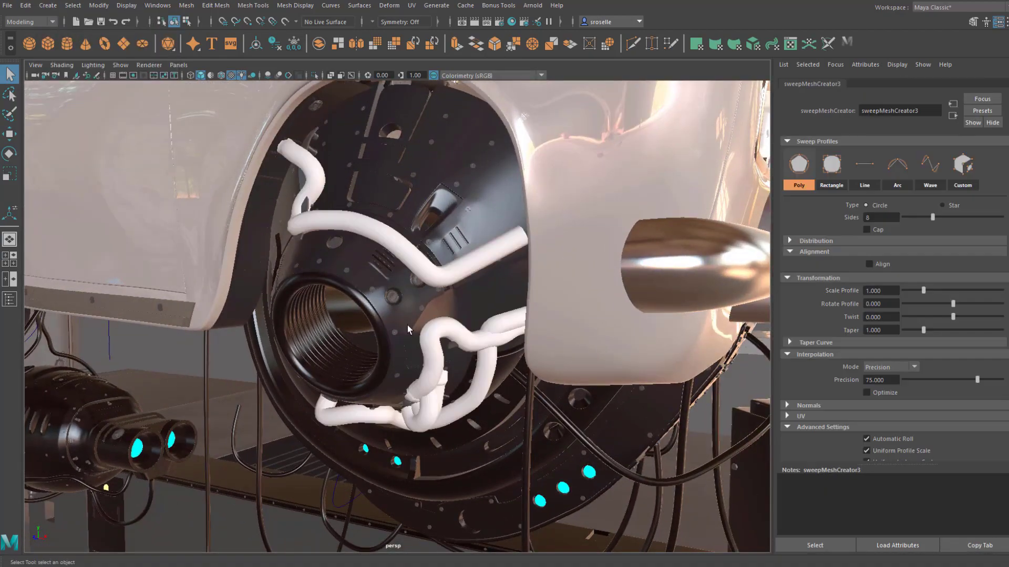
Step: Give the wheel tubes an Arc profile, then sweep the bent wall curve as a round Poly pipe
click(896, 164)
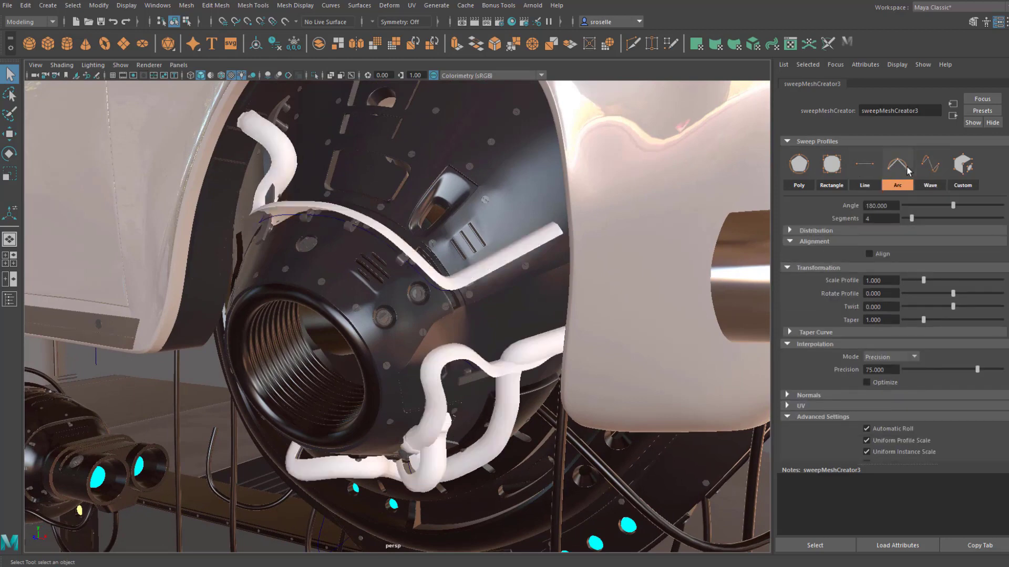
click(830, 164)
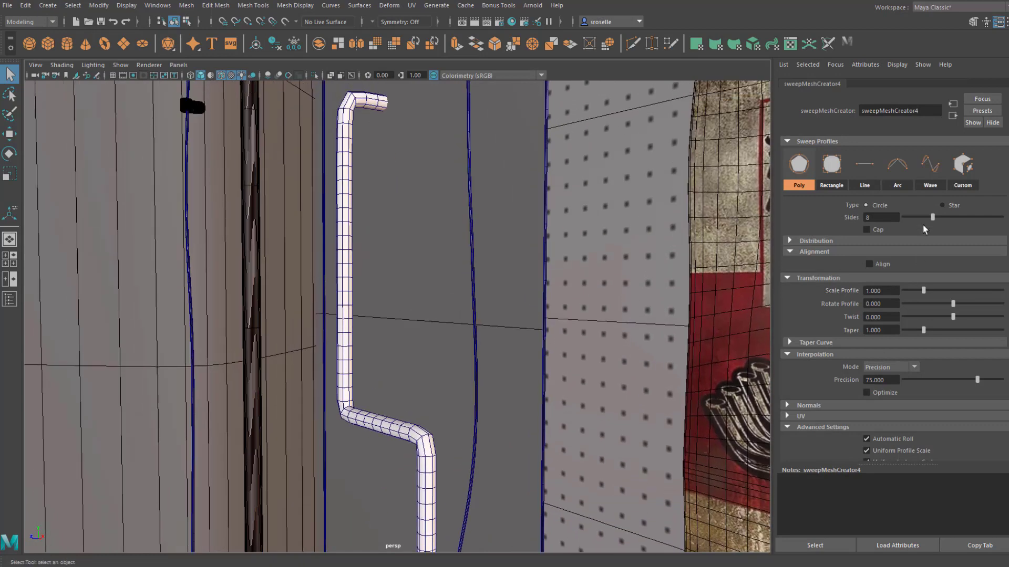
Step: Thin the pipe to Scale Profile 0.861 and raise Precision to about 92 for smoother elbows
drag(976, 379, 991, 379)
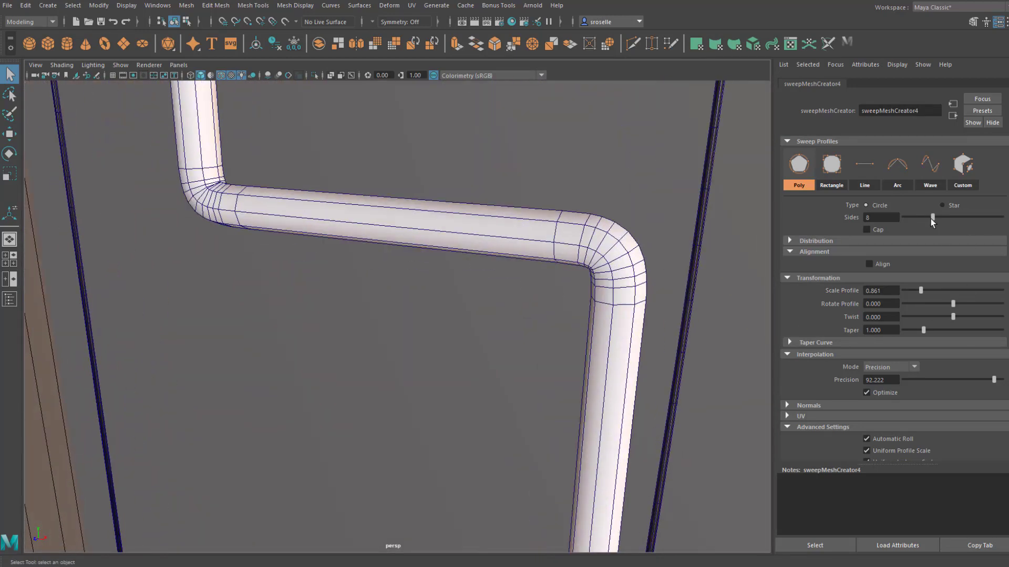
drag(932, 218, 943, 217)
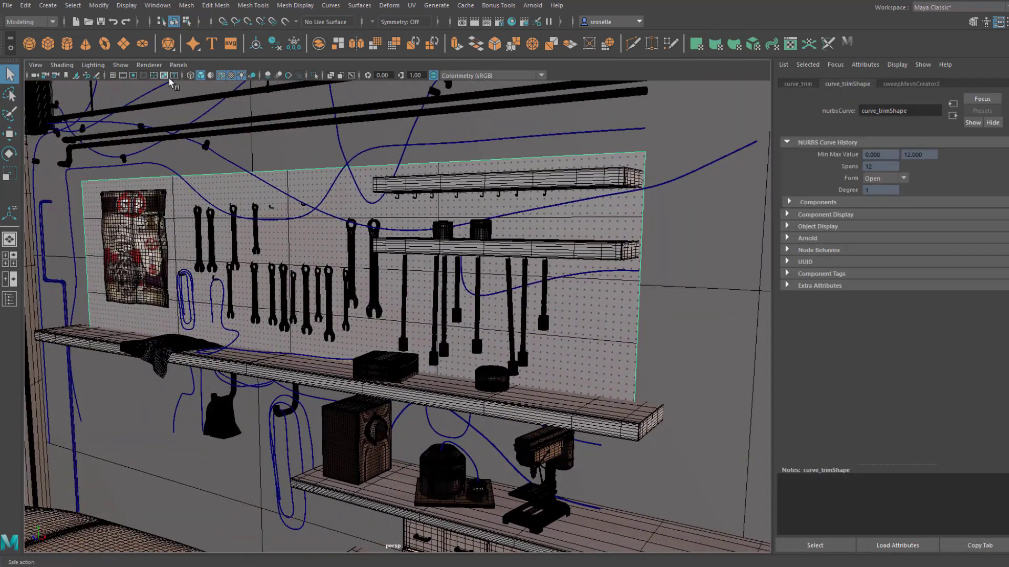
Step: Sweep the pegboard trim curve into a Rectangle molding with Scale Profile about 1.6
click(47, 6)
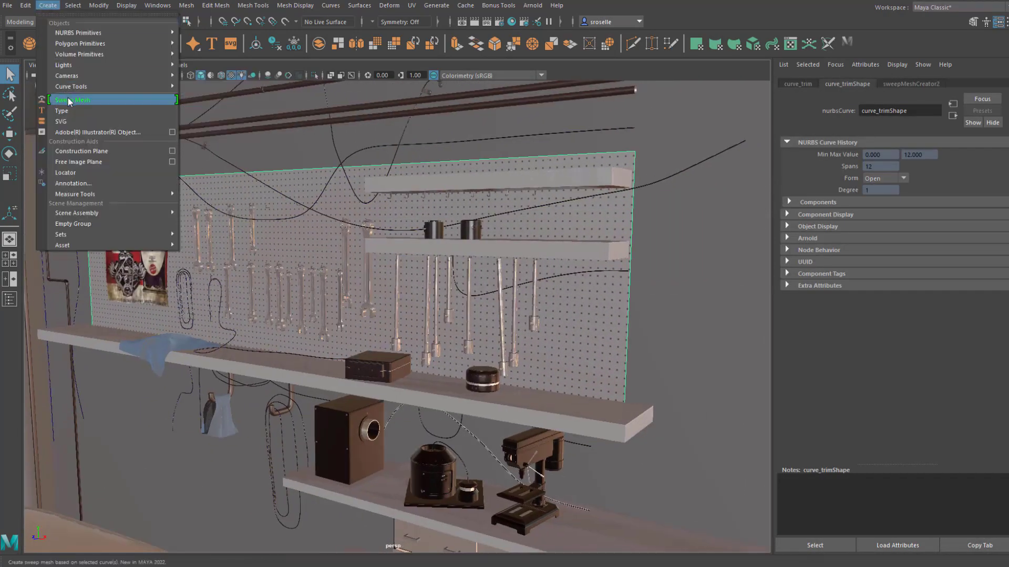
click(73, 100)
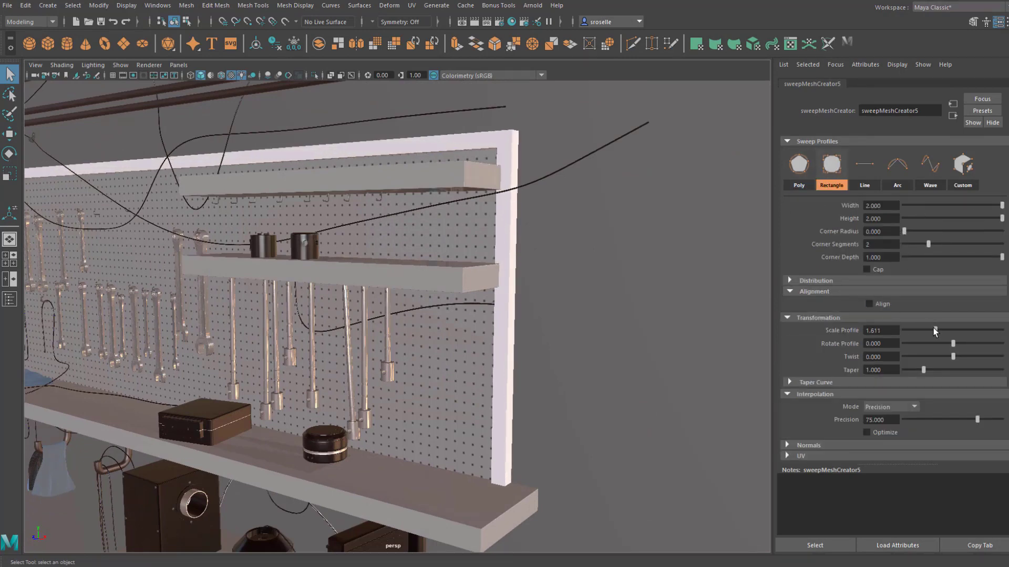
click(869, 303)
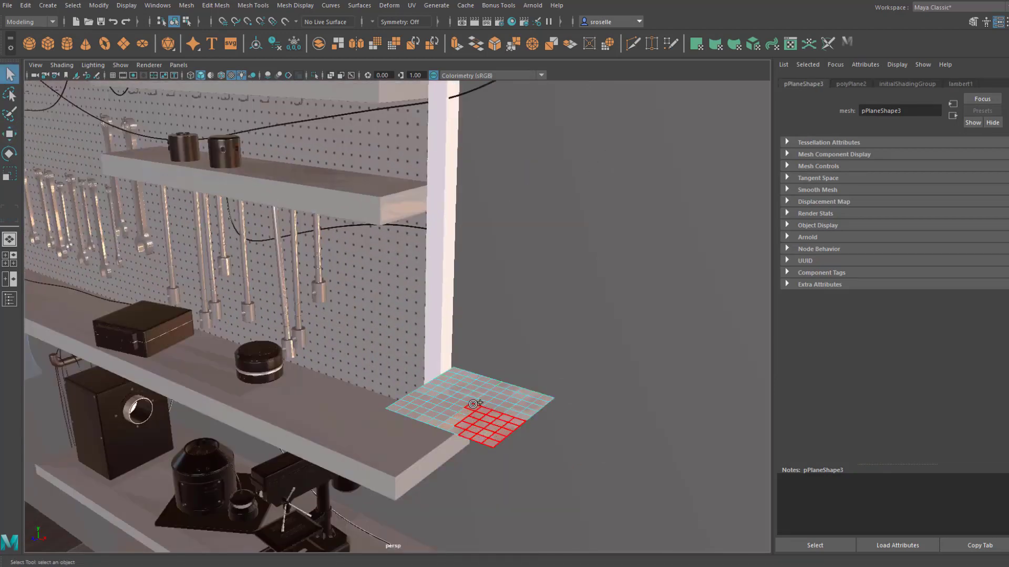
Step: Delete the plane's selected faces and try an arc profile on the frame molding
key(Delete)
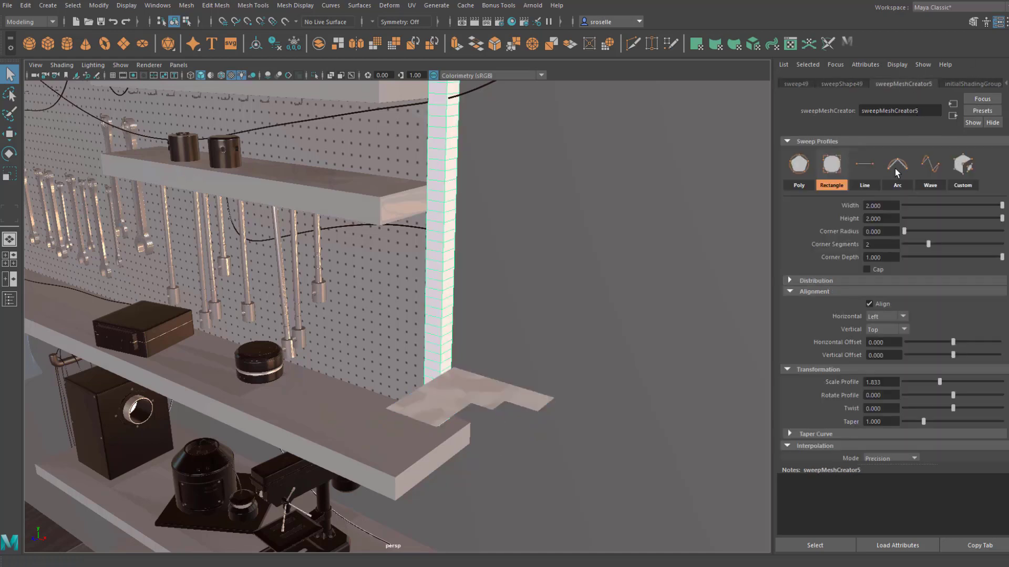
click(963, 163)
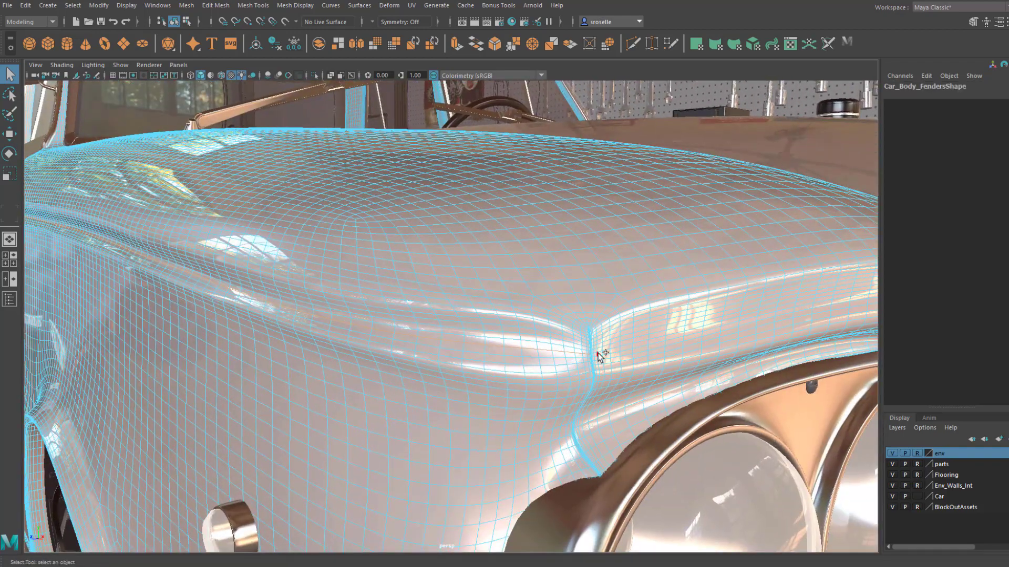
Step: Sweep the fender crease curve into a tube with Start to End interpolation and a Custom profile
click(73, 5)
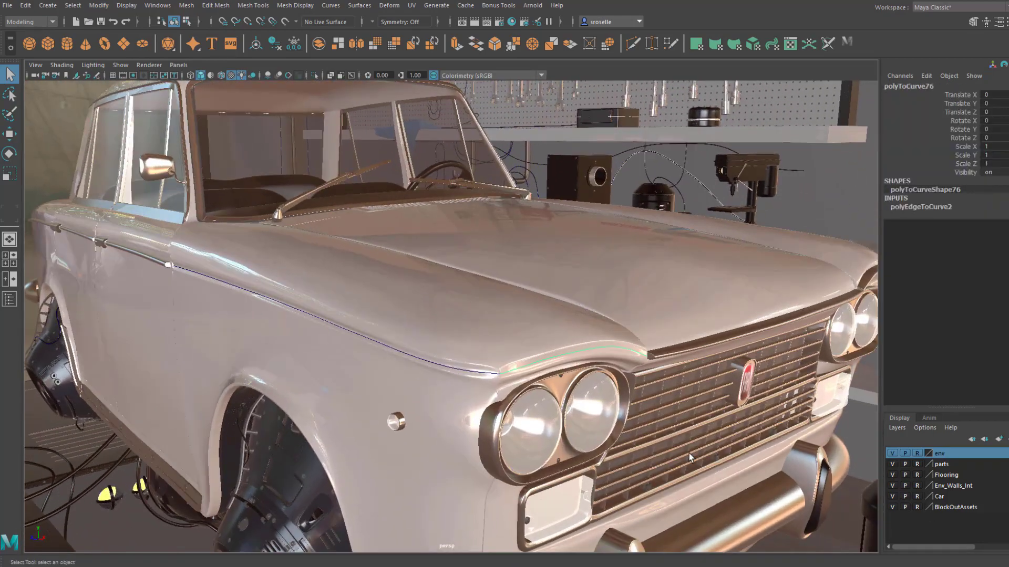
click(47, 6)
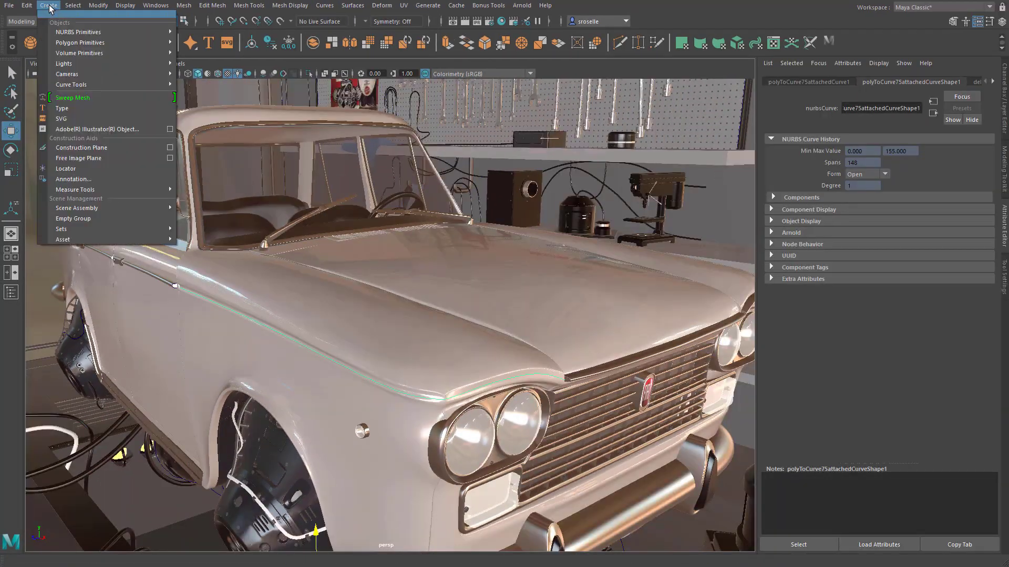
click(72, 96)
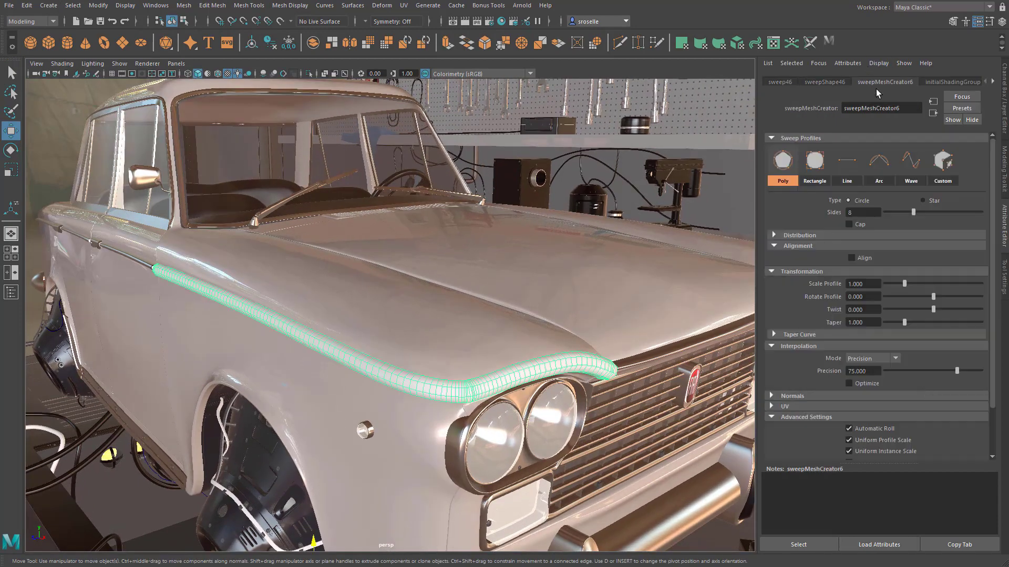
click(895, 358)
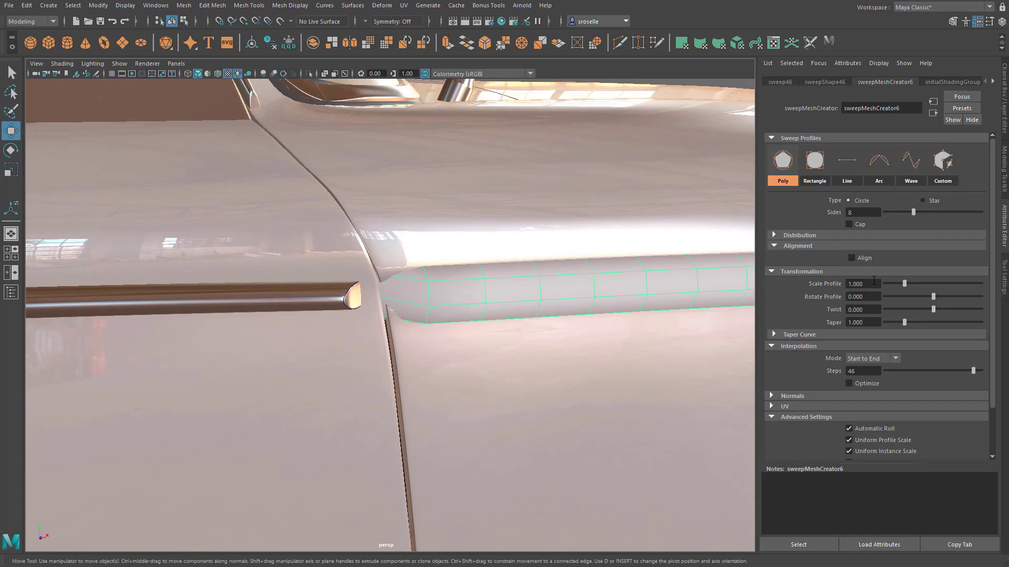
click(942, 160)
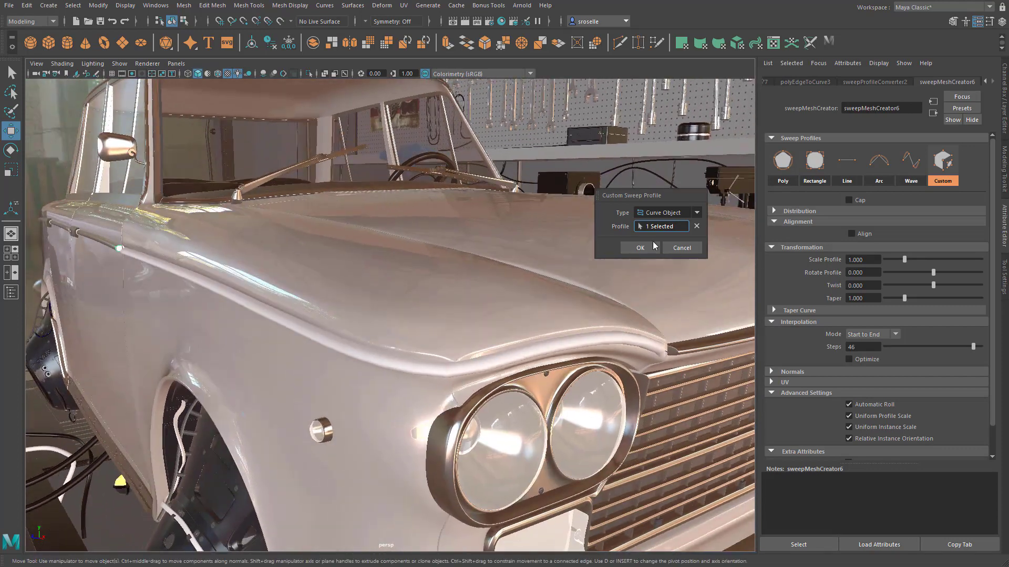
Step: Confirm the selected curve as the custom sweep profile for the fender trim
click(639, 248)
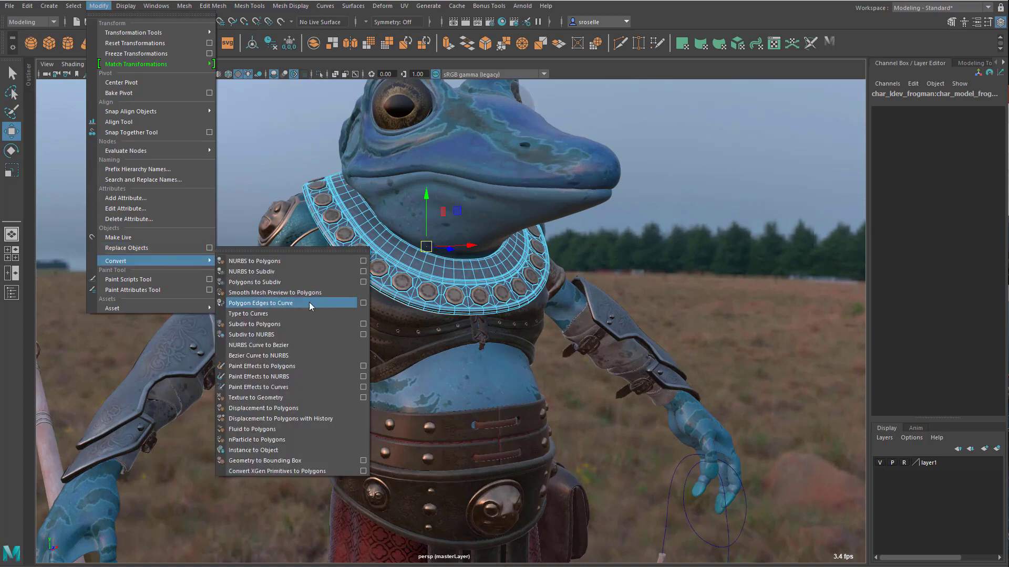
Step: Convert the collar edge loop to a curve and sweep a flat Line strip aligned from its bottom
click(262, 303)
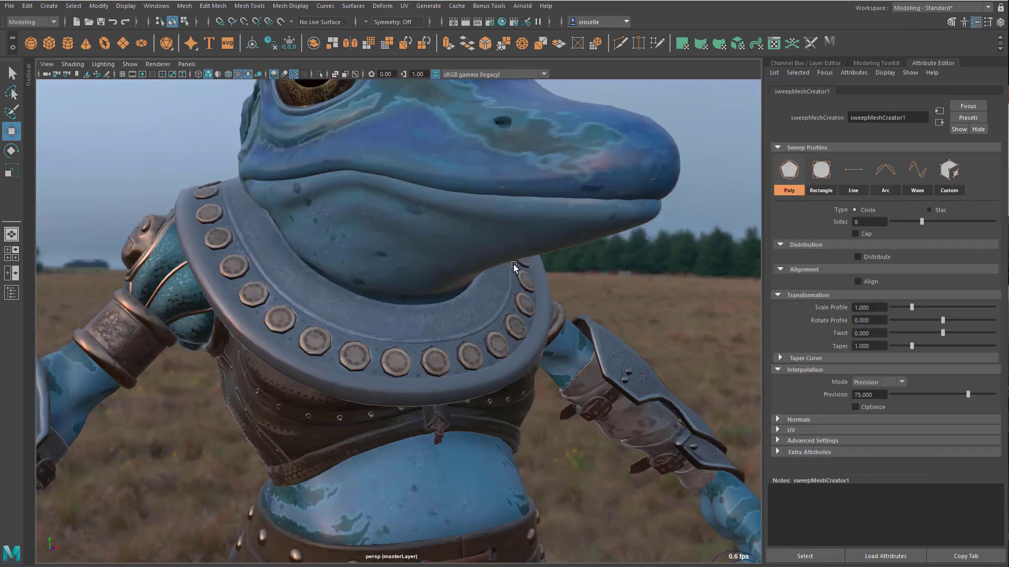
click(852, 171)
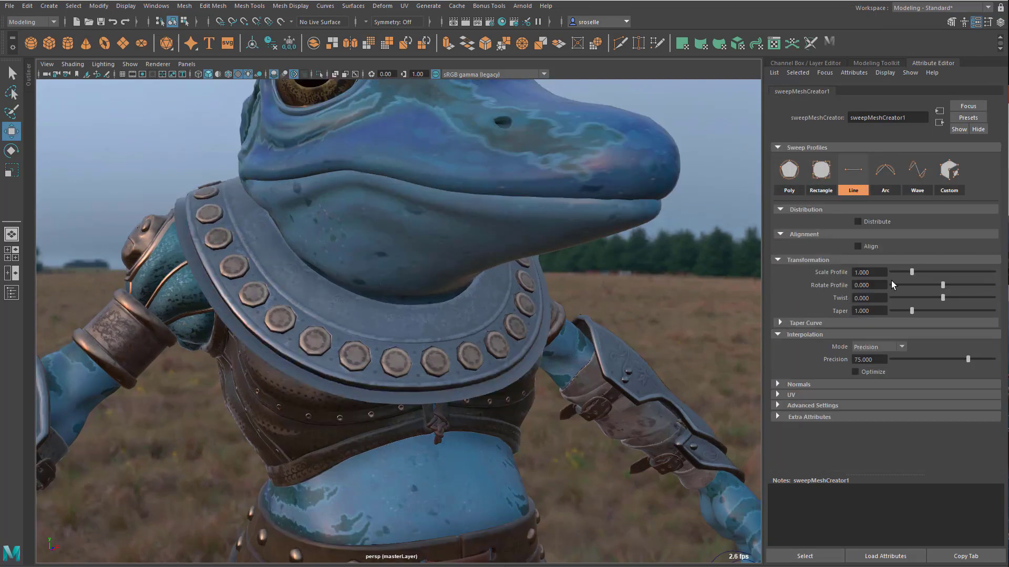
click(858, 245)
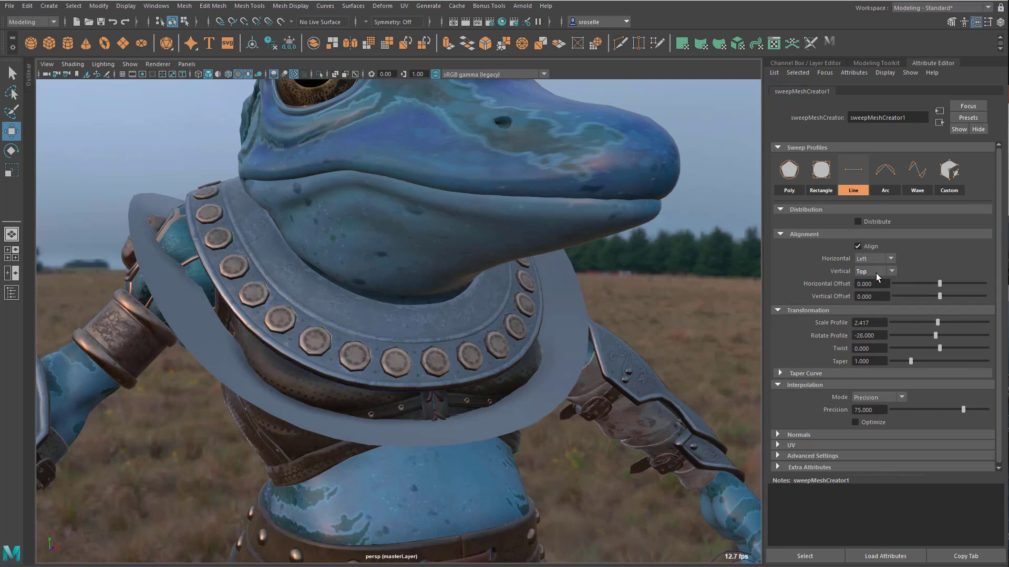
click(872, 271)
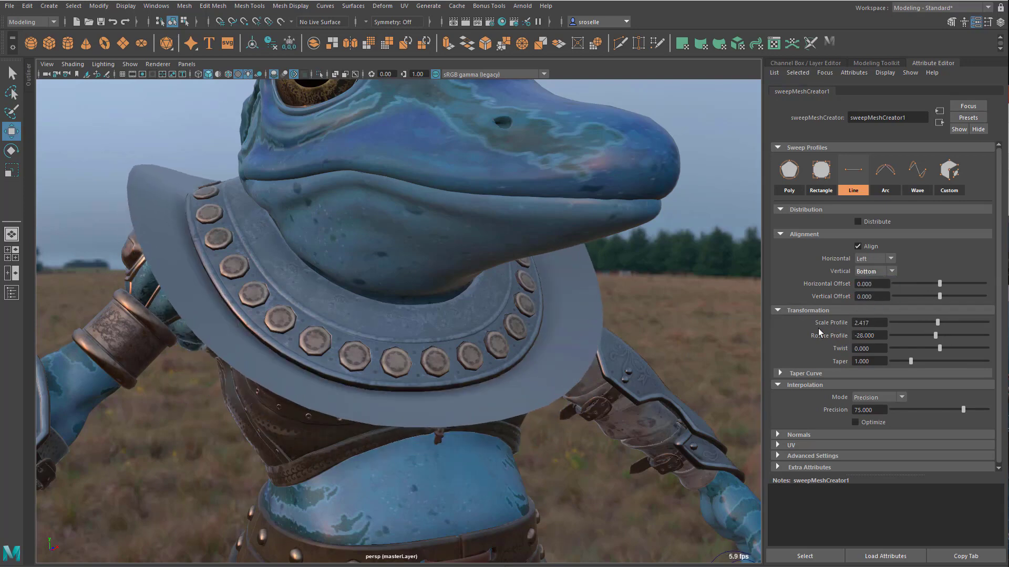
Step: Switch the collar flange to a Wave profile, then rescale and tilt it outward
click(916, 170)
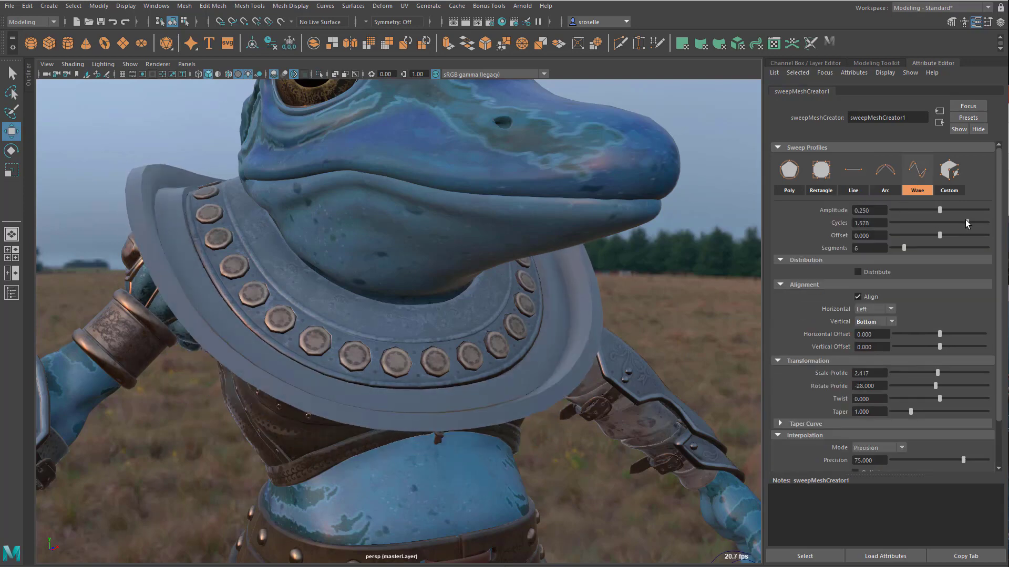
drag(958, 386, 936, 386)
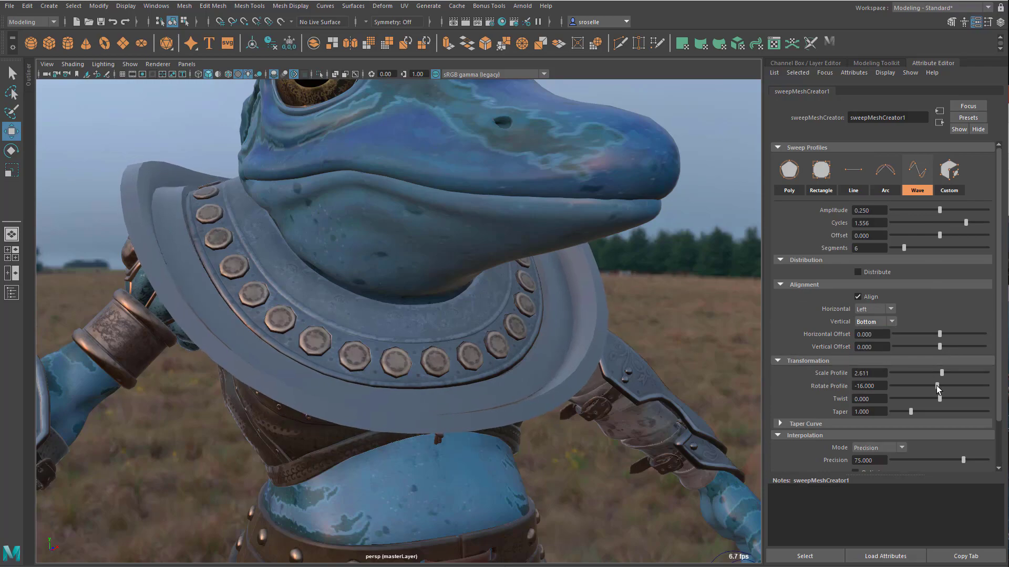
drag(904, 248, 924, 248)
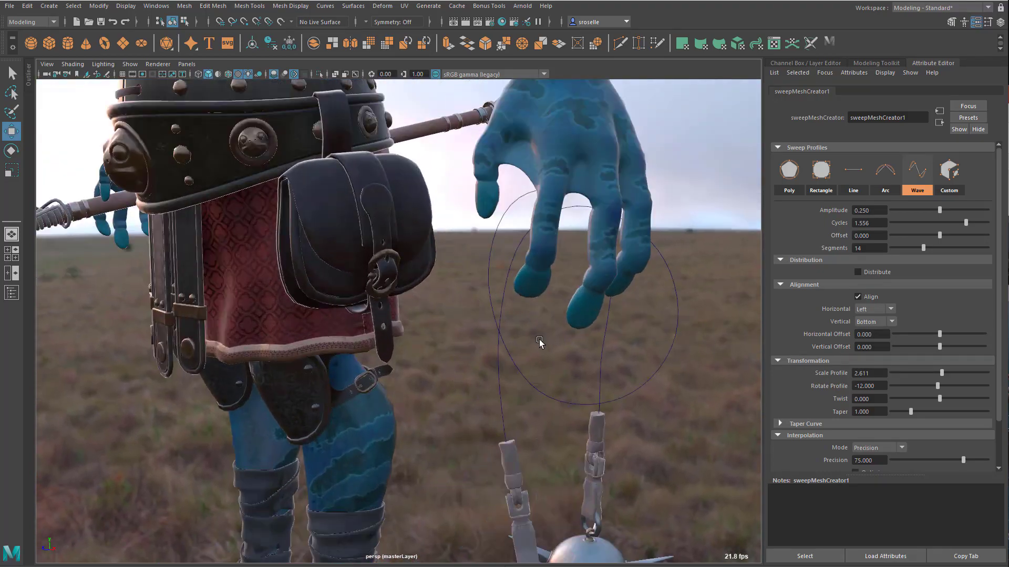
Step: Sweep a tube along the looped hand curve, assign a material and enable radial Distribute strands
click(48, 5)
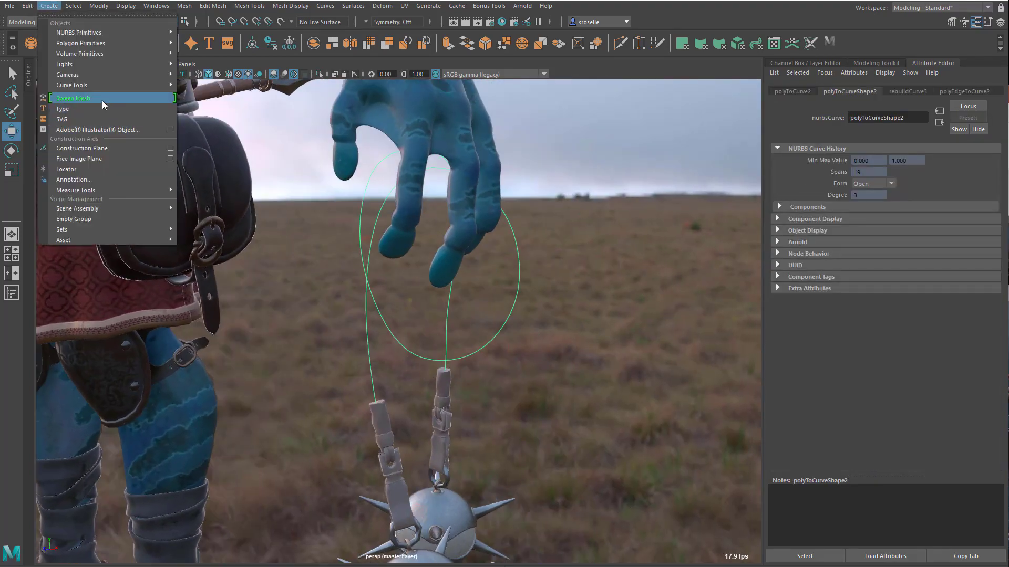
click(74, 98)
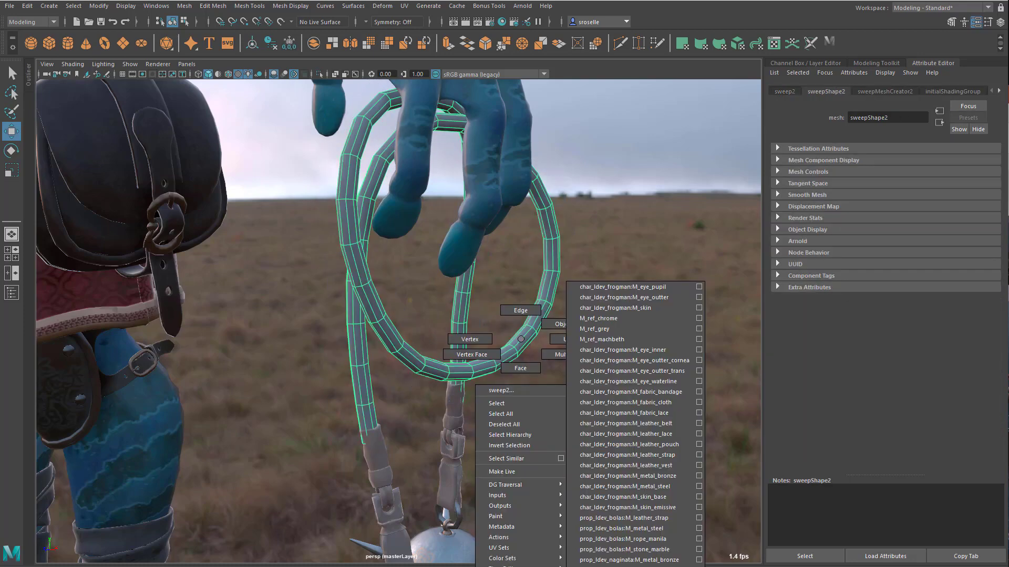
click(883, 91)
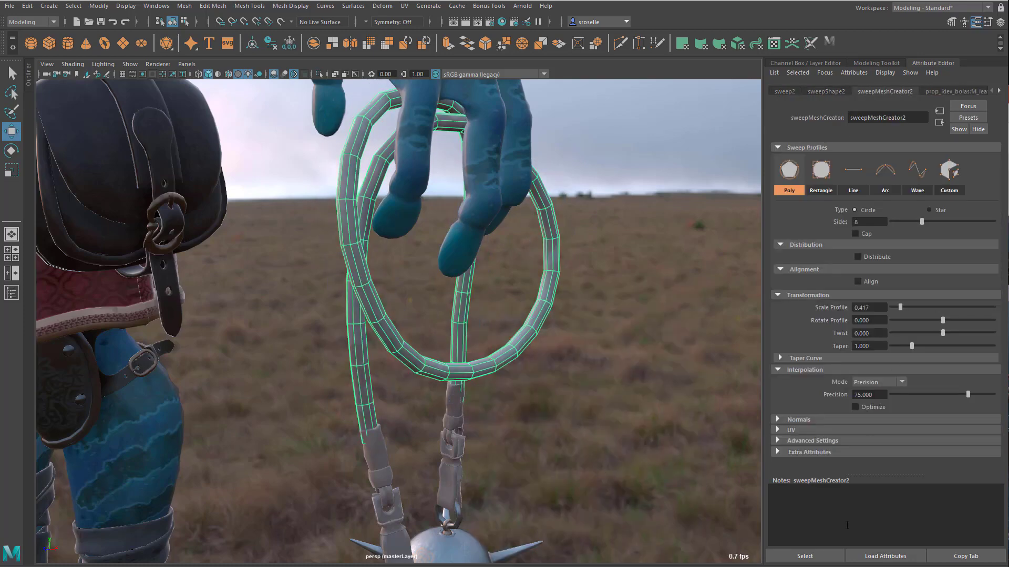
click(857, 256)
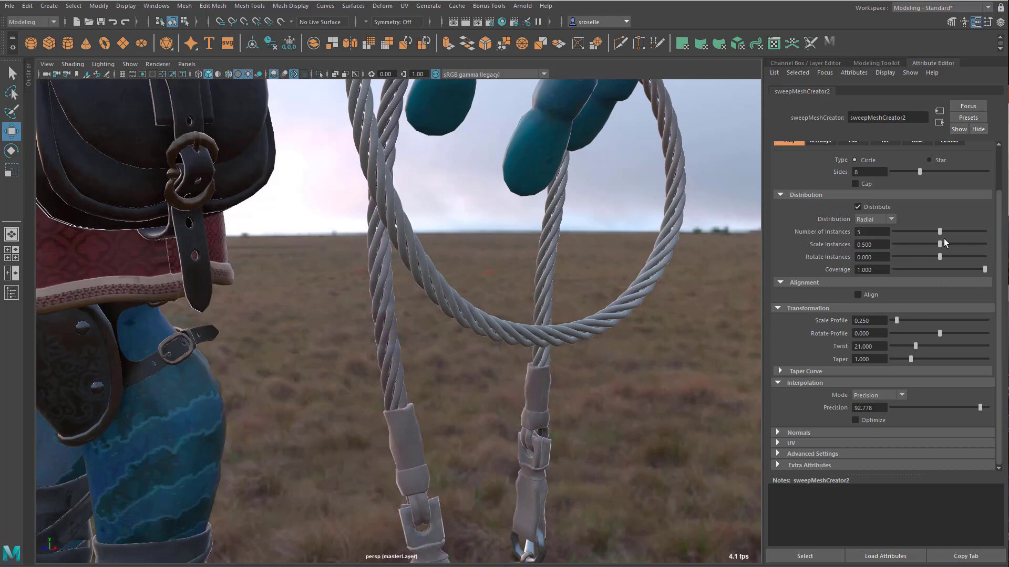
Step: Thicken the strands with Scale Instances 0.671 and shape the taper curve near the rope's end
drag(918, 244, 954, 243)
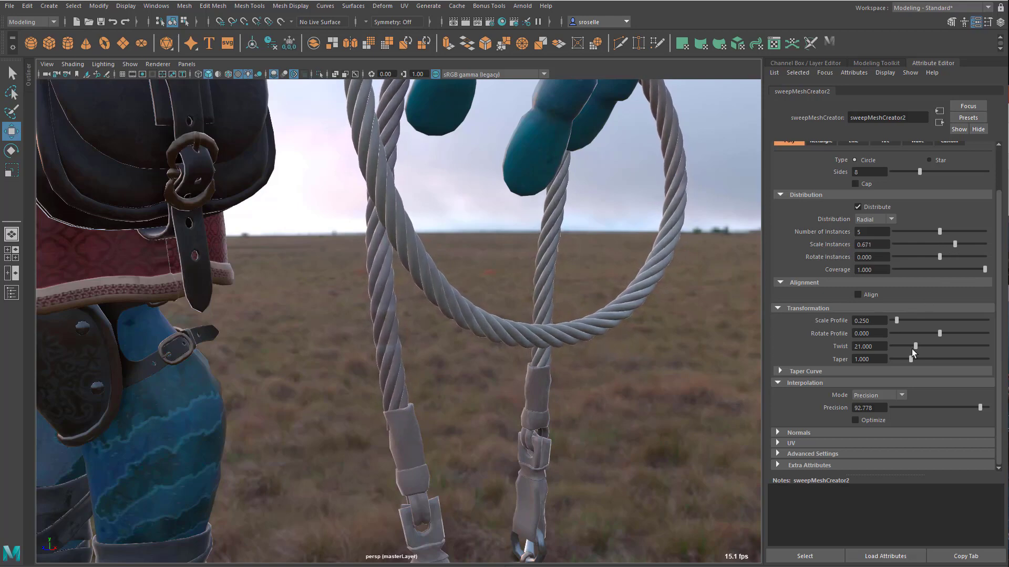
click(805, 371)
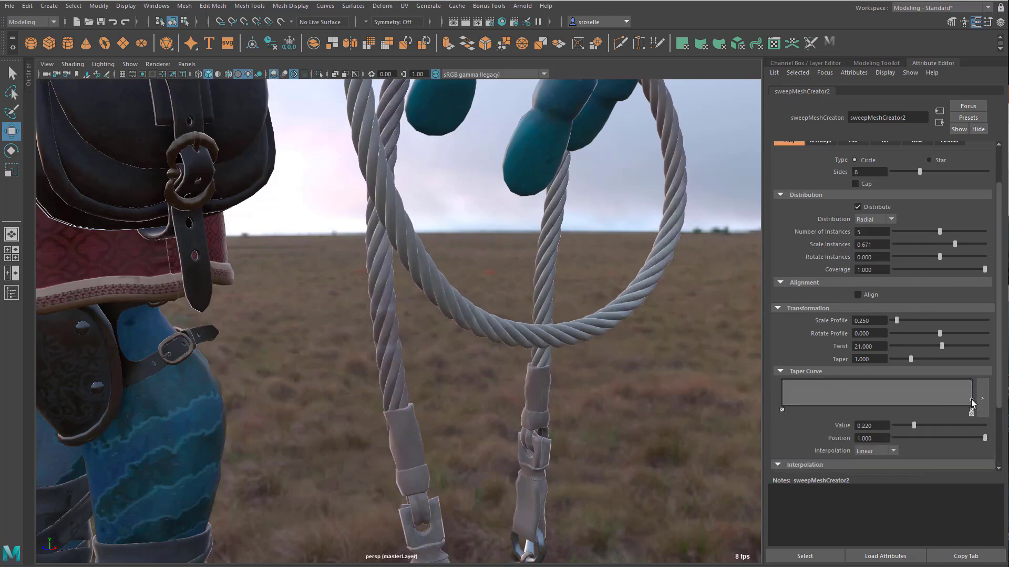
drag(973, 403, 973, 386)
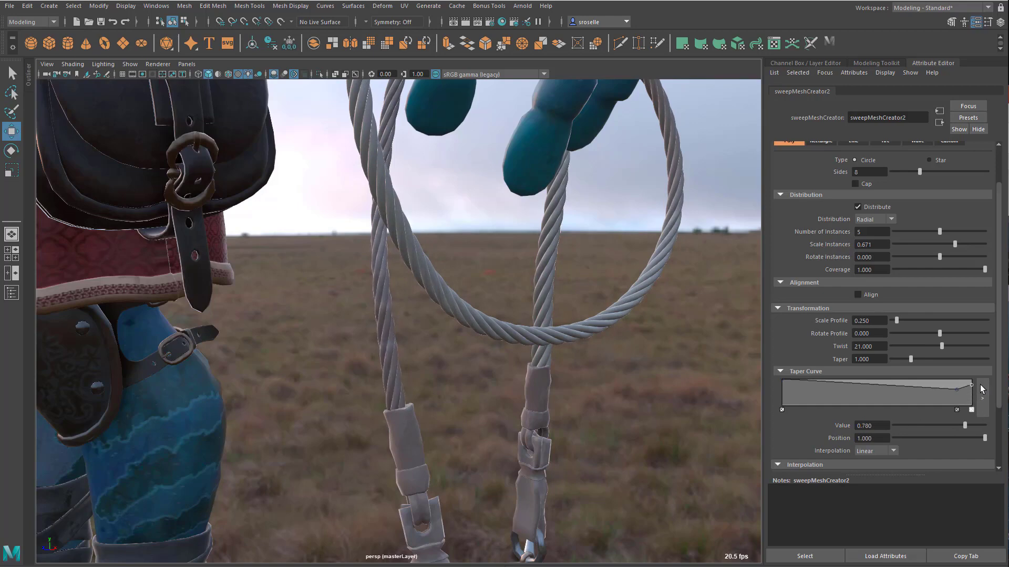
drag(970, 382, 976, 392)
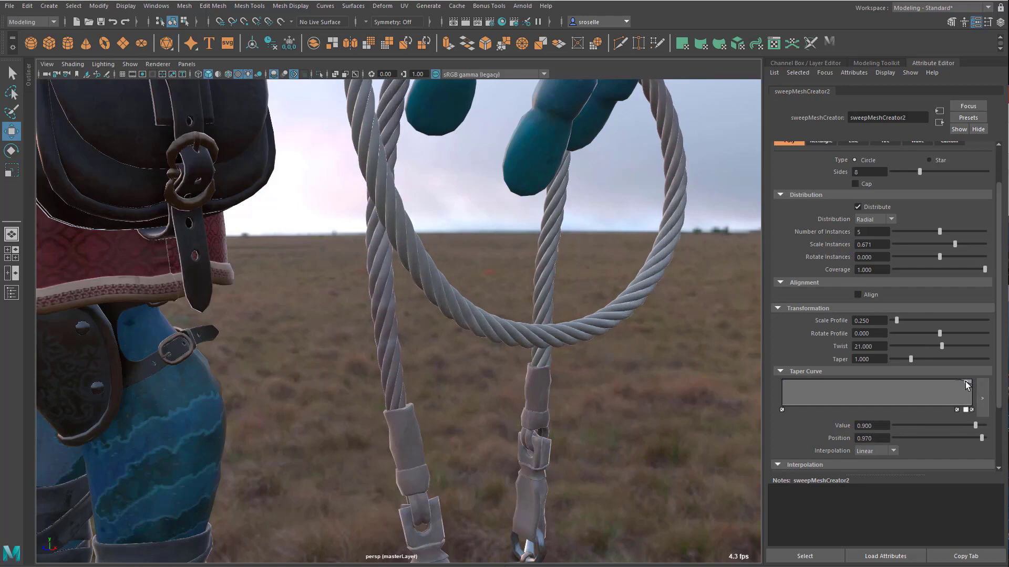